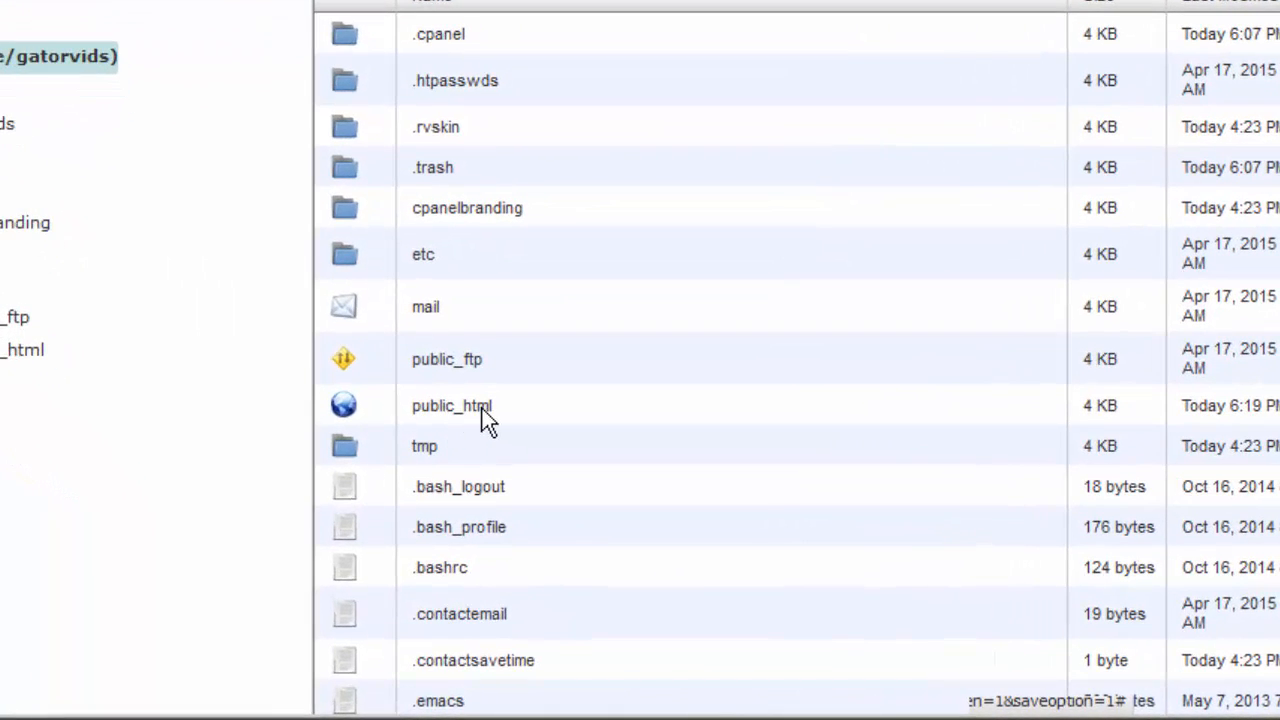
pyautogui.moveTo(370, 414)
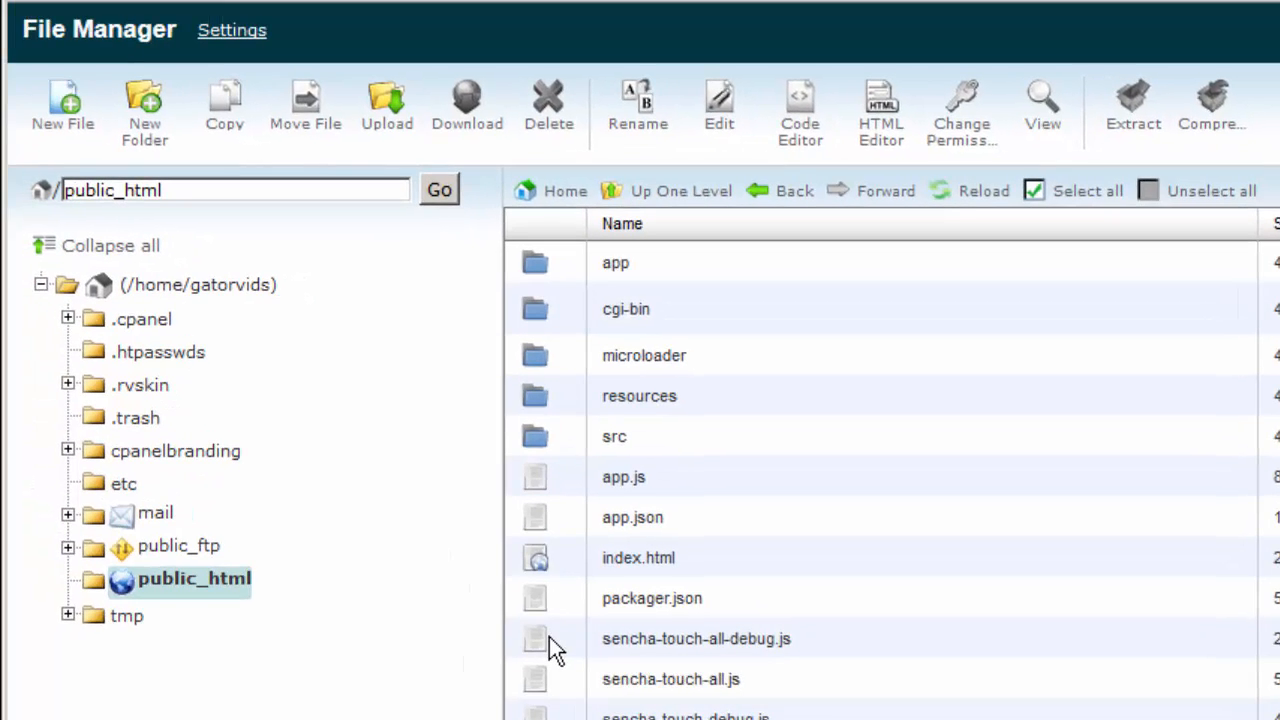
pyautogui.moveTo(638, 656)
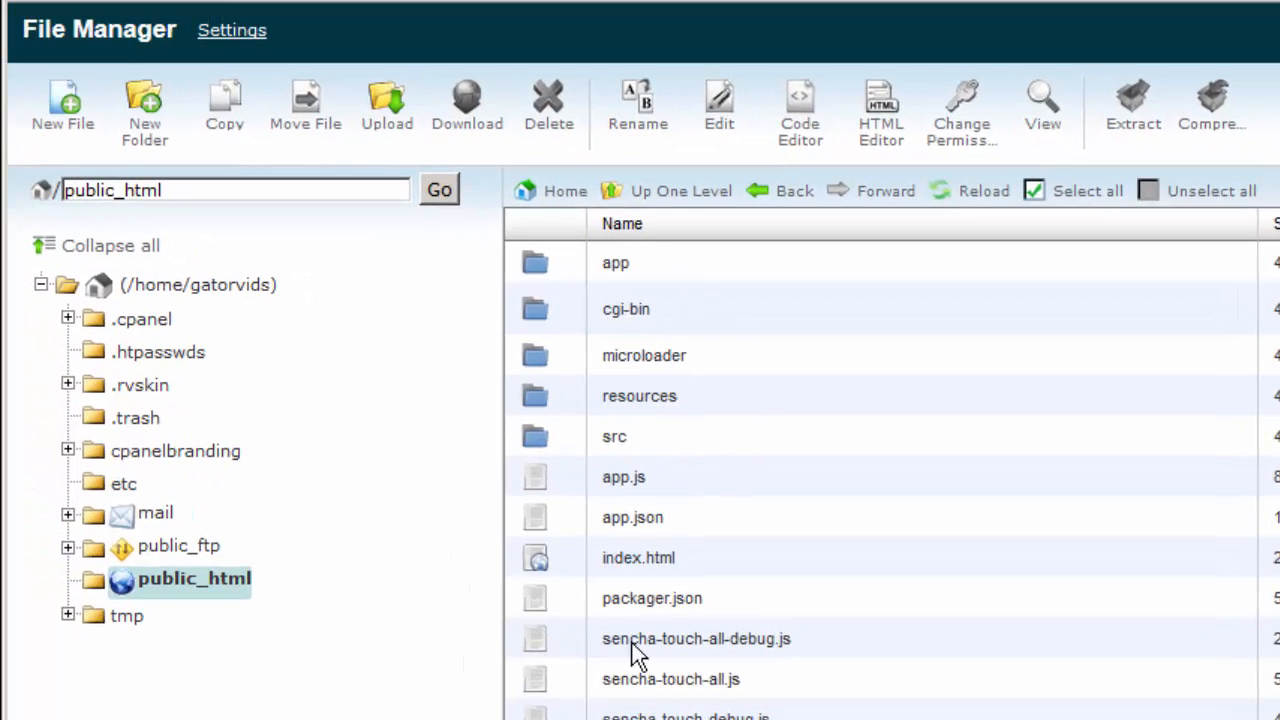
# Step: Select every file and folder inside public_html
pyautogui.click(1088, 192)
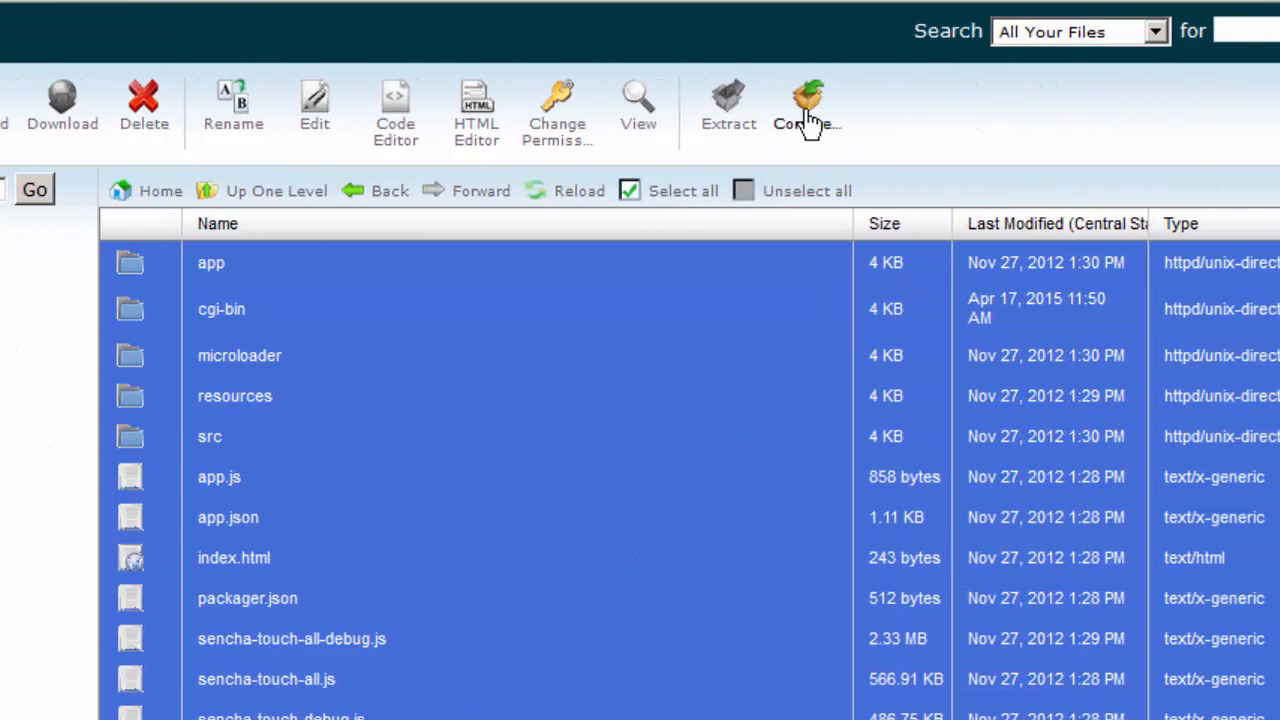
# Step: Start a Zip Archive compression of the selection, renaming the archive to backup.zip
pyautogui.click(808, 104)
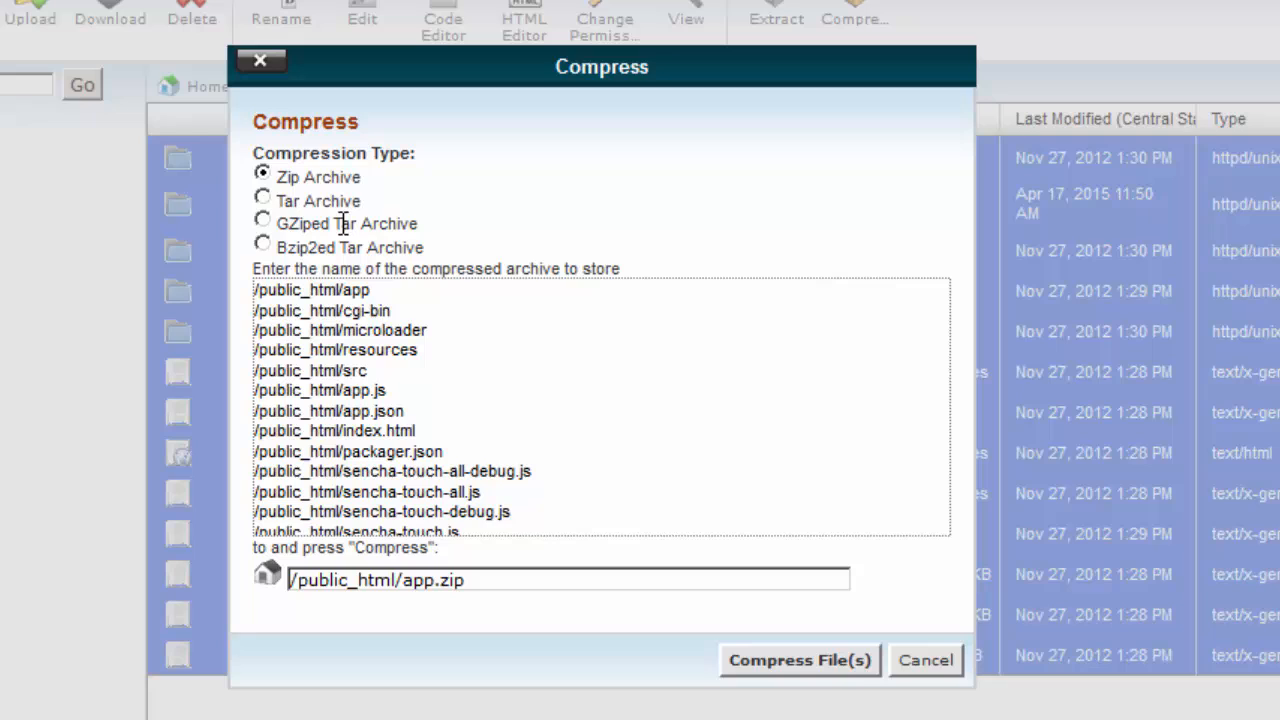
pyautogui.moveTo(368, 192)
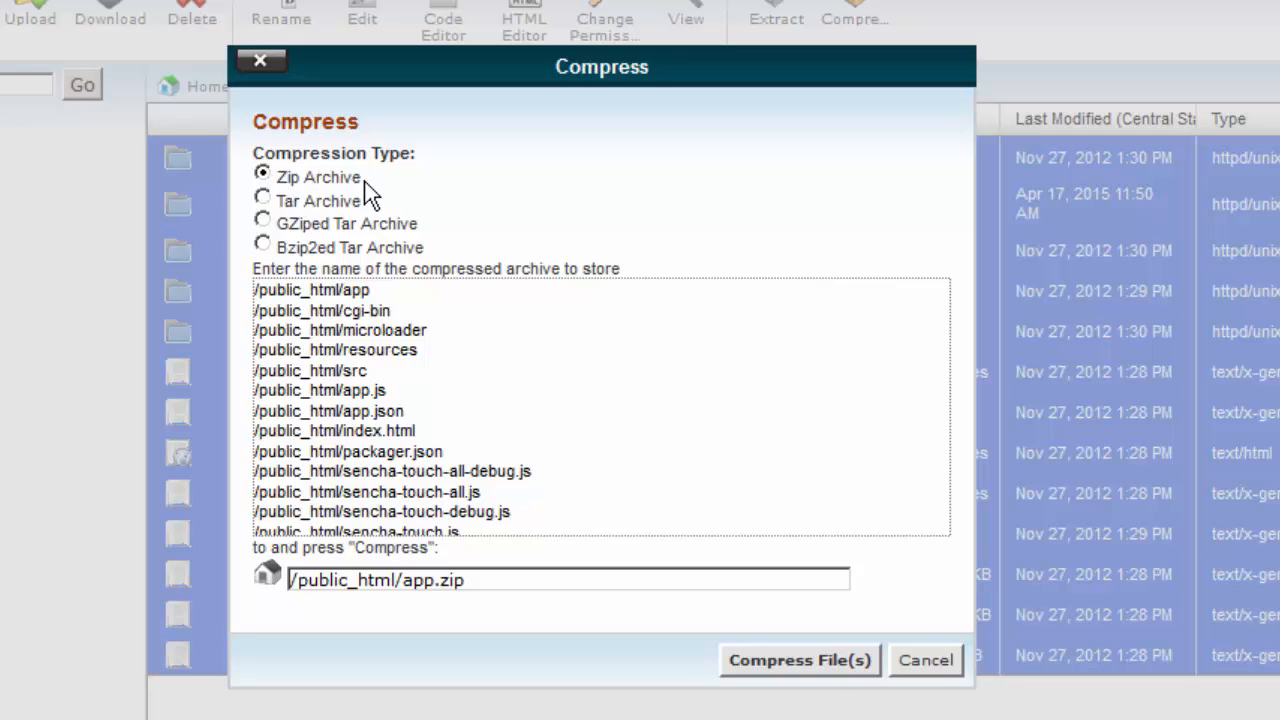
pyautogui.moveTo(808, 632)
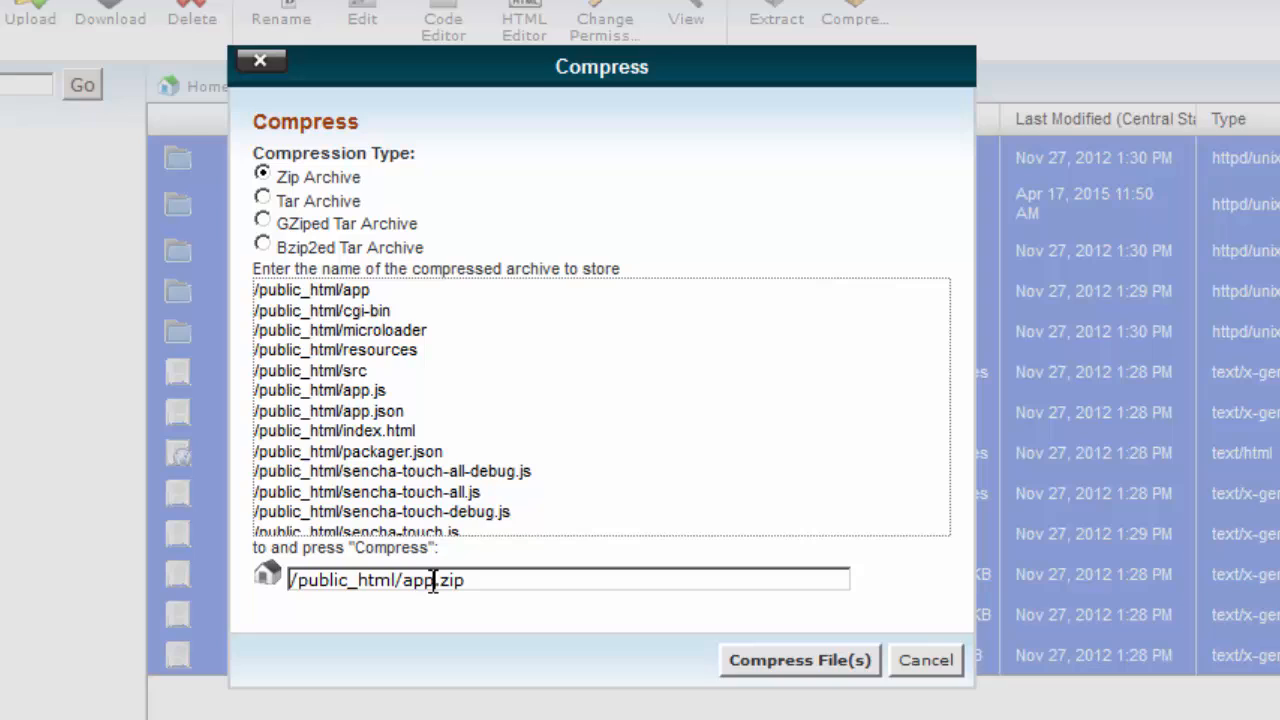
pyautogui.doubleClick(416, 580)
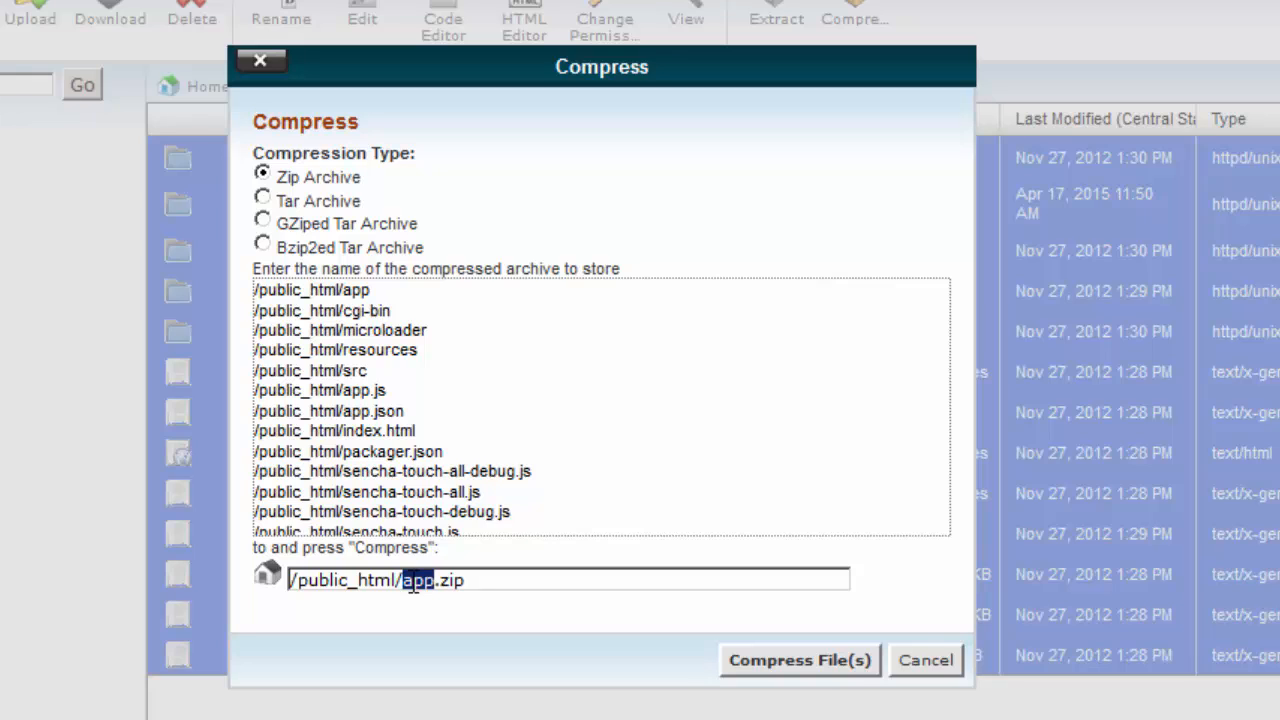
pyautogui.write('backup')
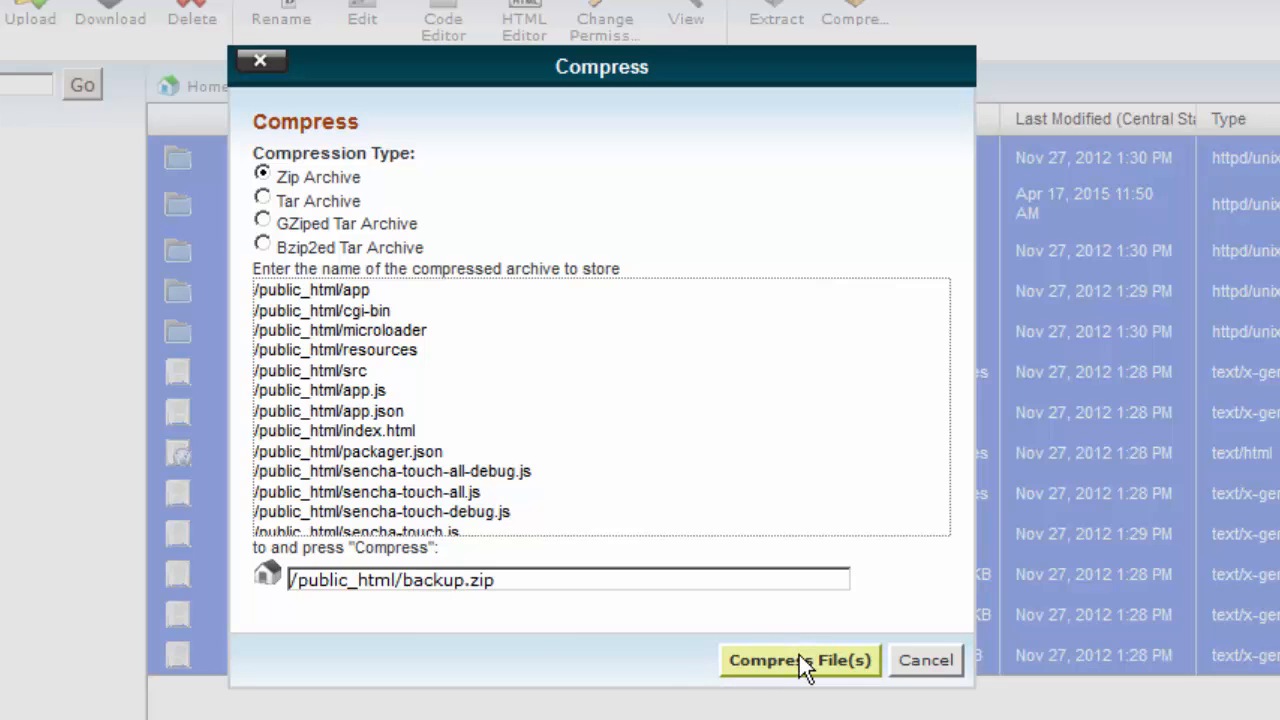
# Step: Run the compression to produce the 12.82 MB backup.zip and dismiss the results report
pyautogui.click(800, 660)
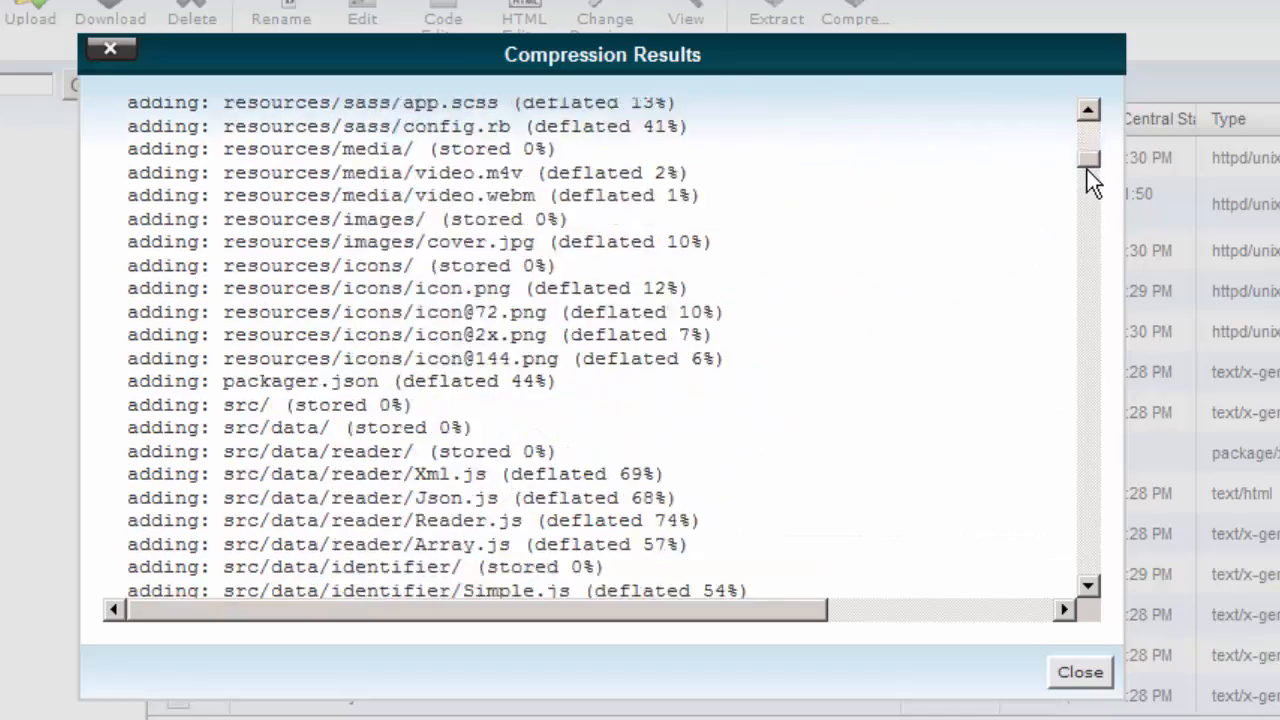
pyautogui.scroll(-3)
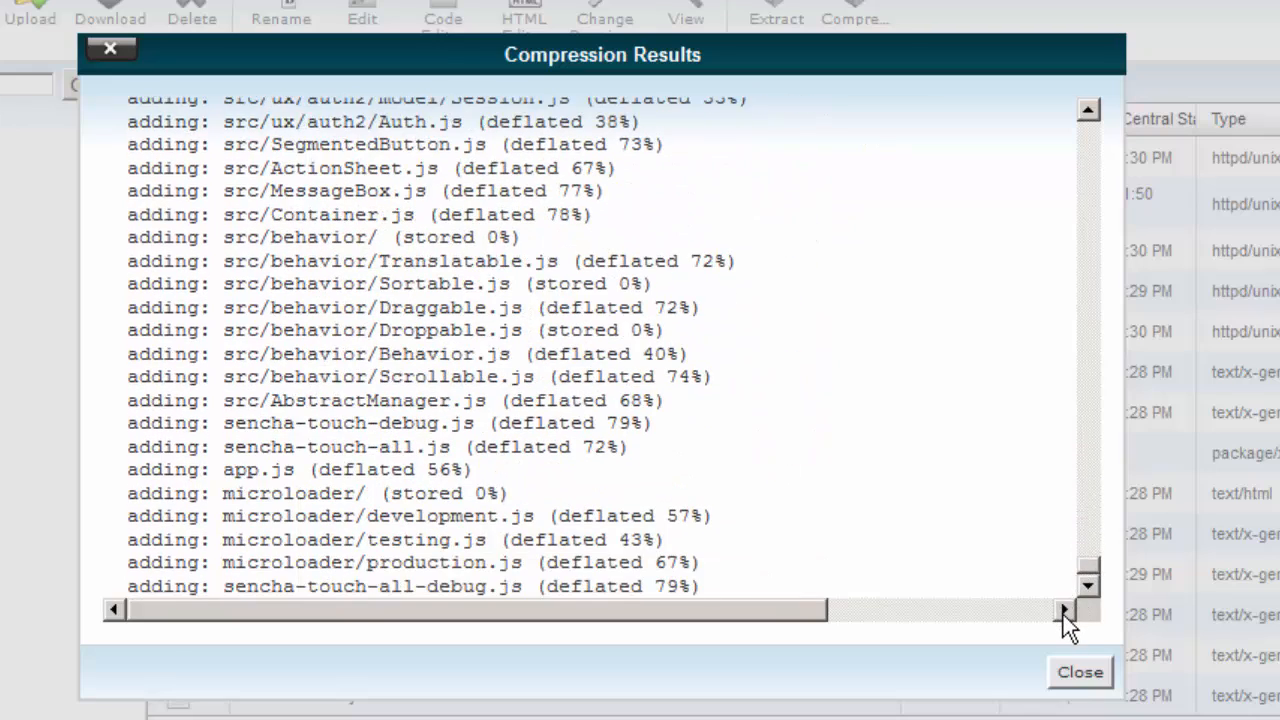
pyautogui.click(1080, 672)
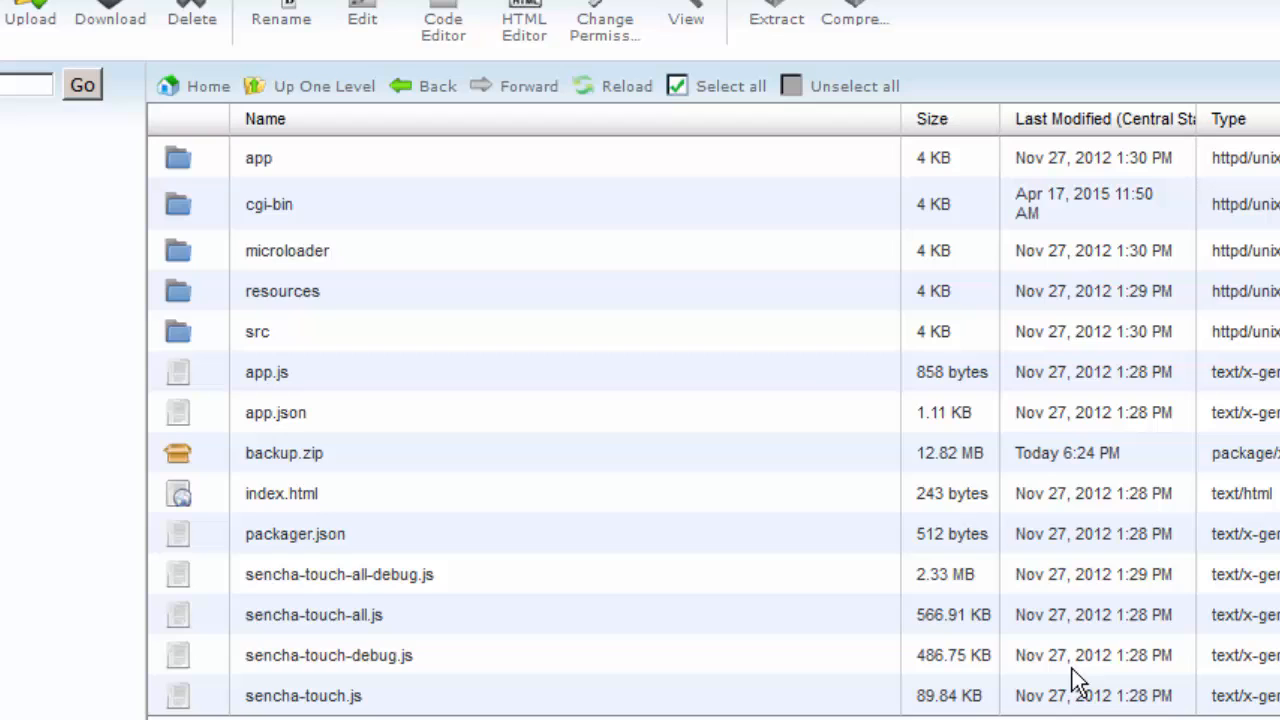
# Step: Delete all original public_html items, leaving only backup.zip
pyautogui.click(284, 452)
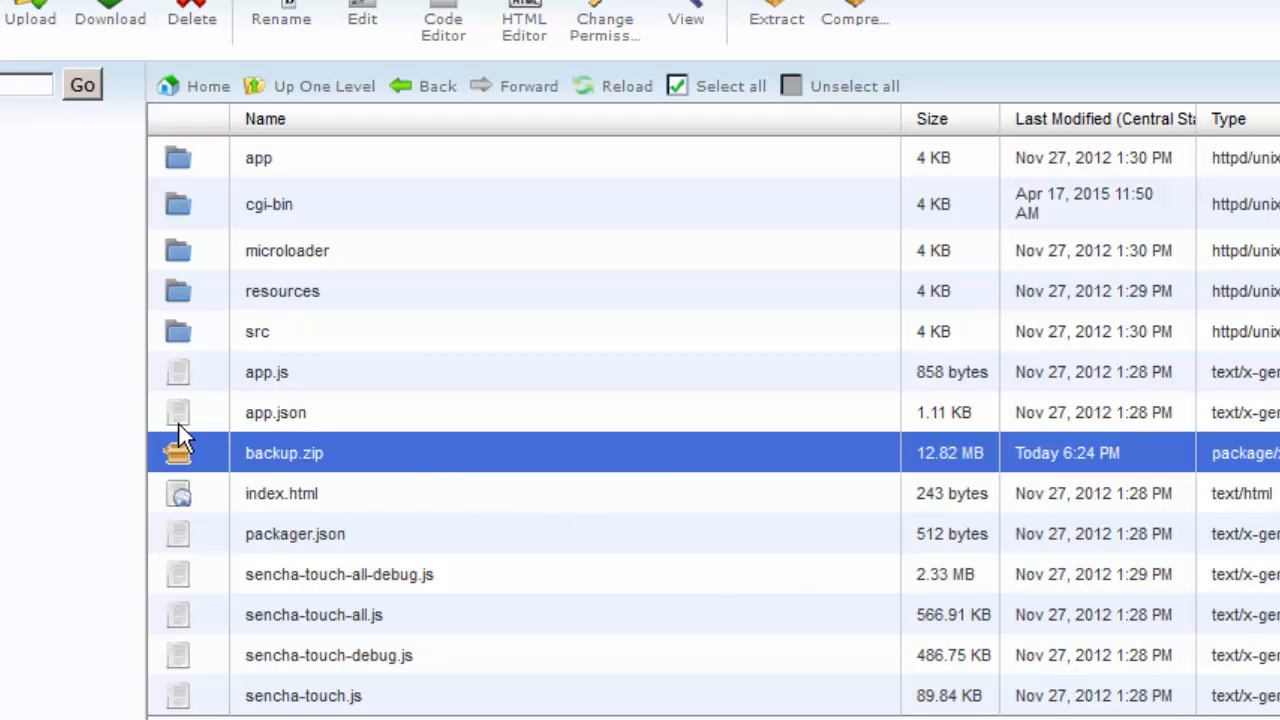
pyautogui.moveTo(400, 710)
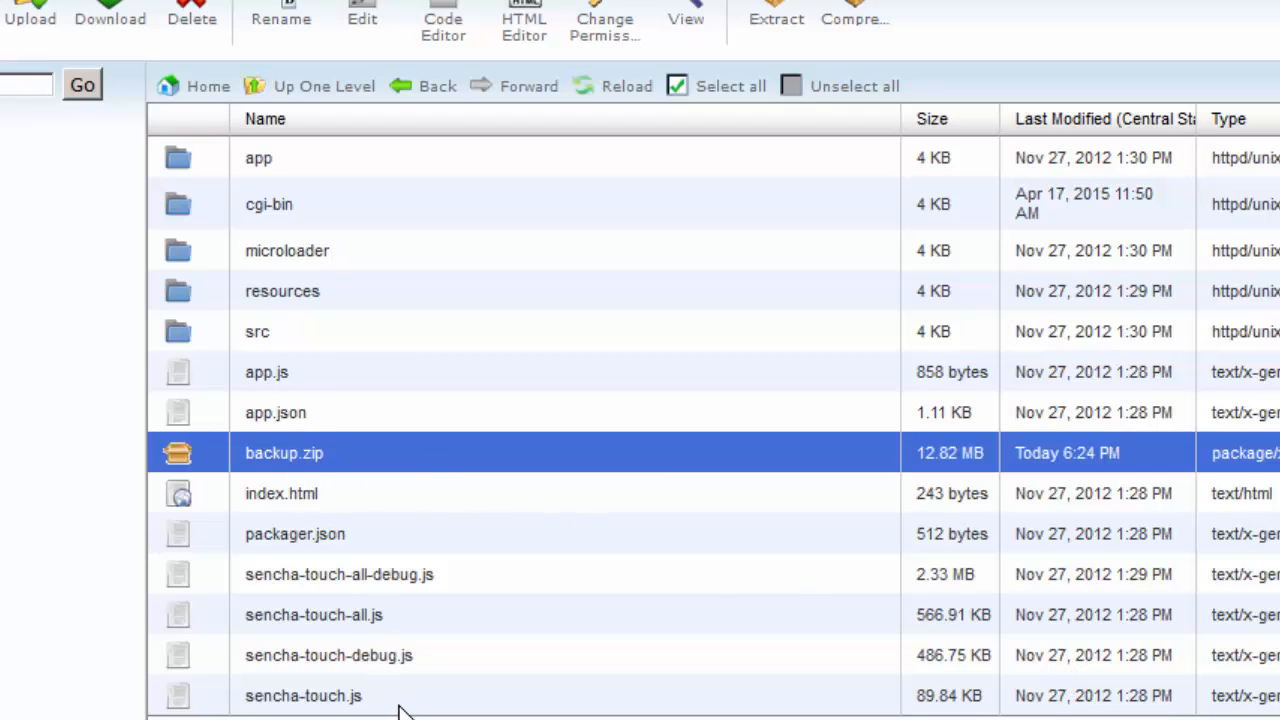
pyautogui.click(304, 696)
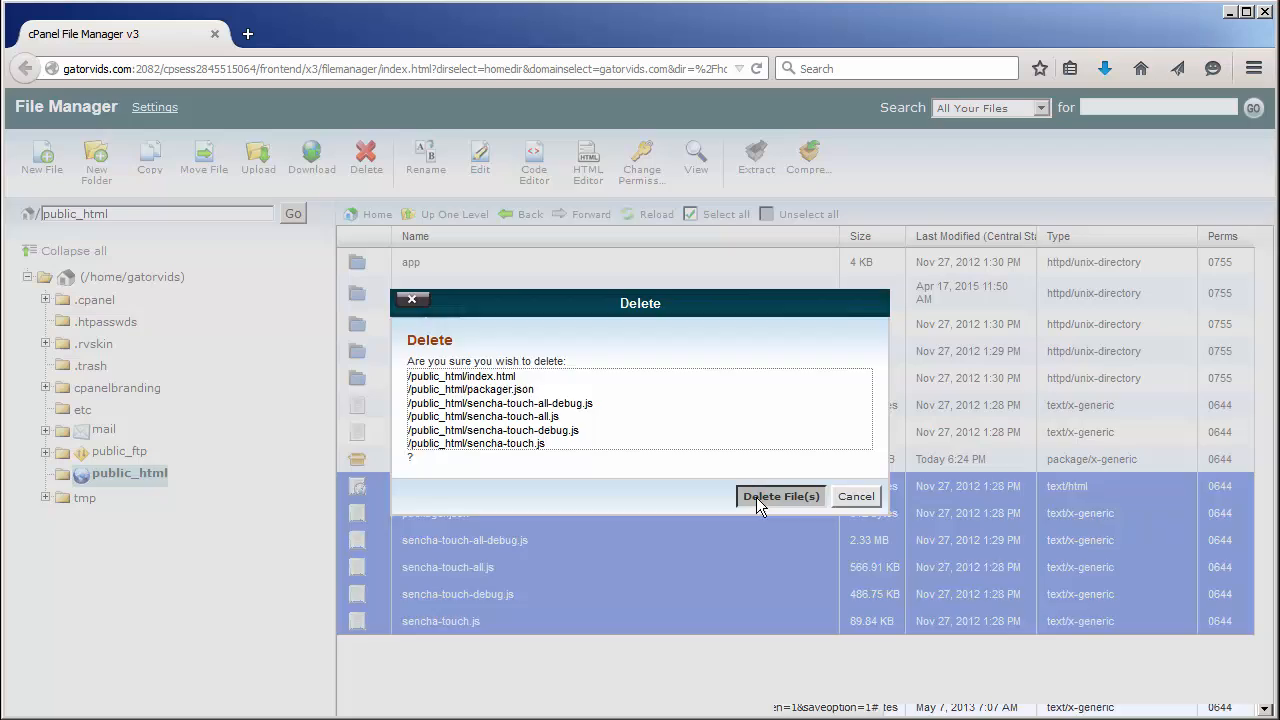
pyautogui.click(780, 496)
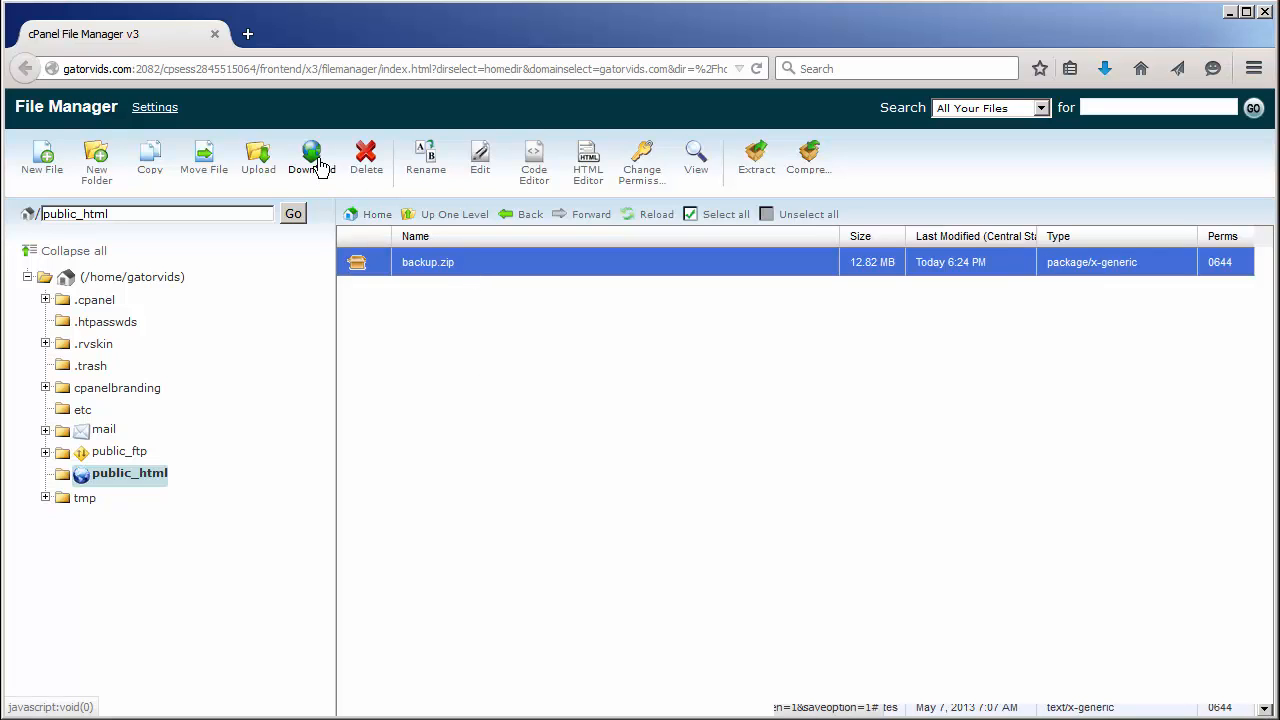
pyautogui.moveTo(312, 158)
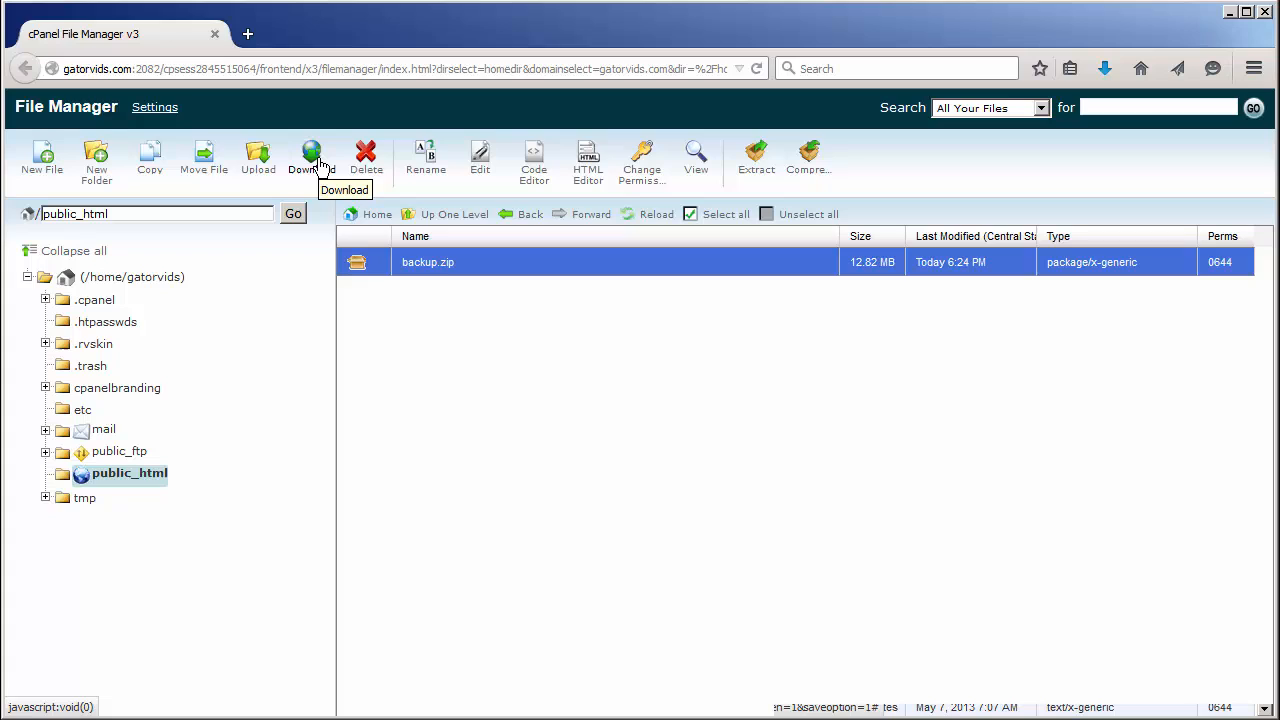
pyautogui.moveTo(444, 276)
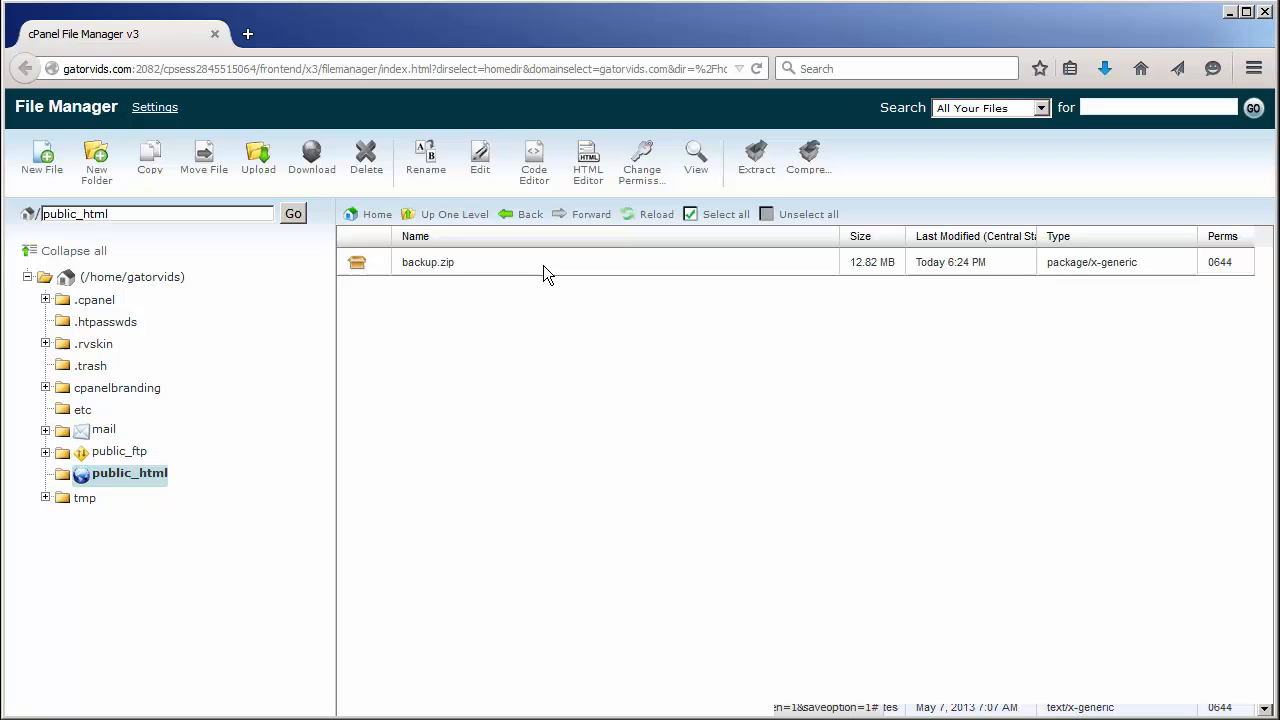
# Step: Extract backup.zip into the /public_html destination
pyautogui.click(428, 262)
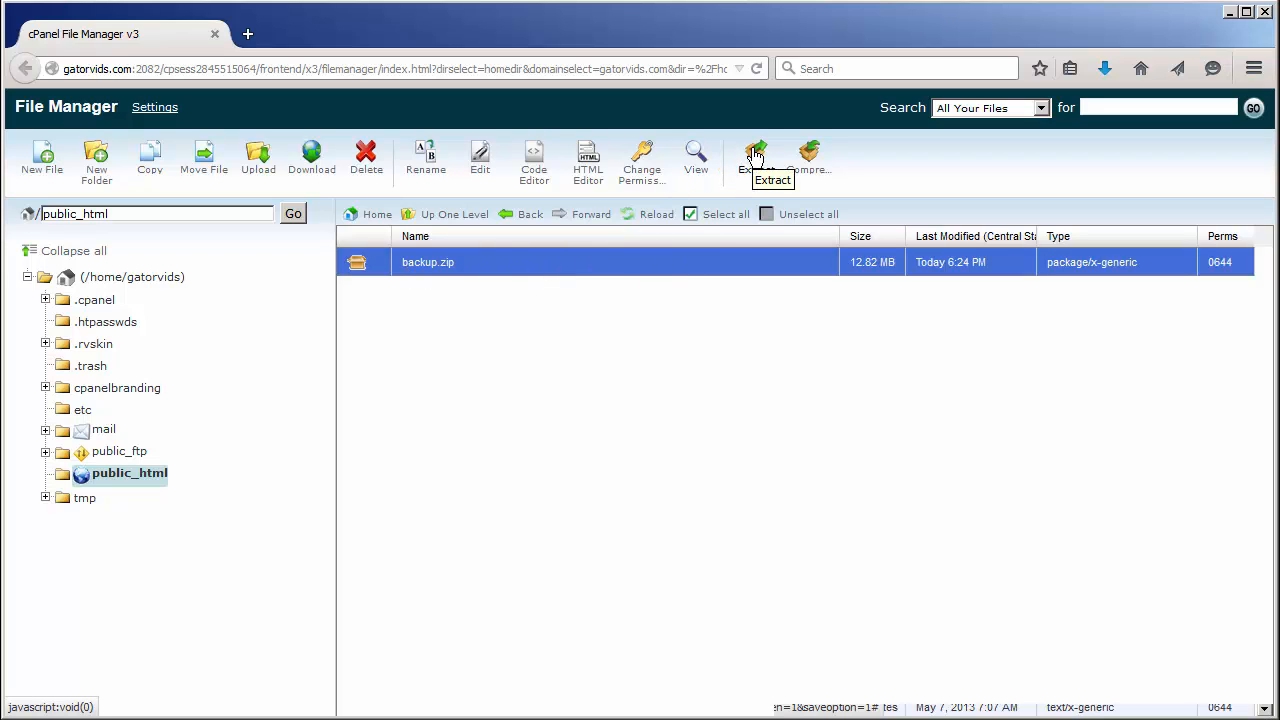
pyautogui.click(756, 156)
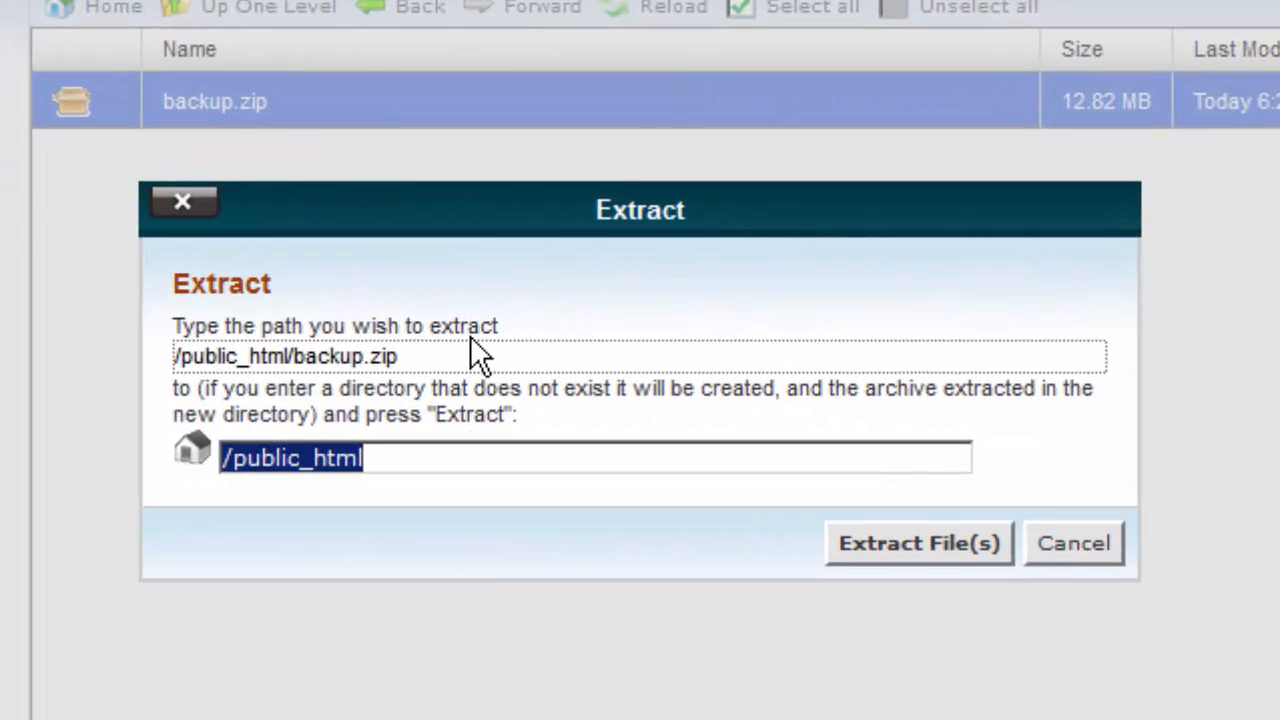
pyautogui.click(420, 458)
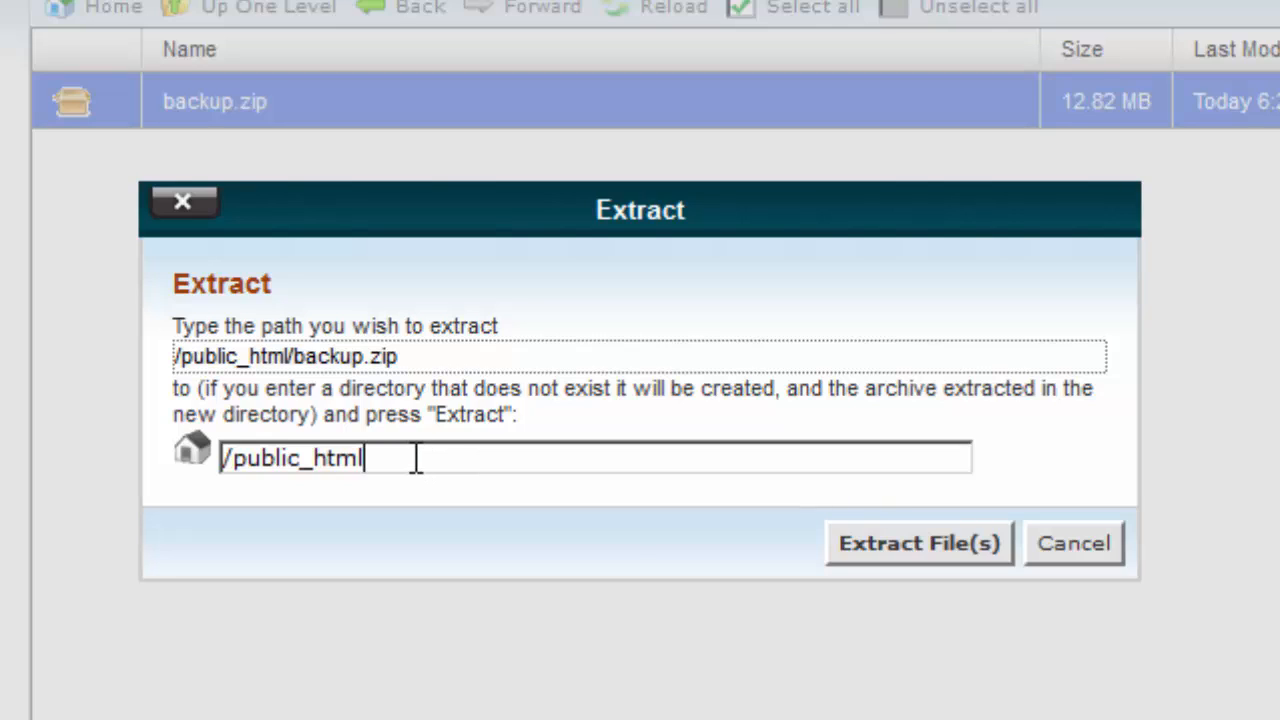
pyautogui.moveTo(596, 536)
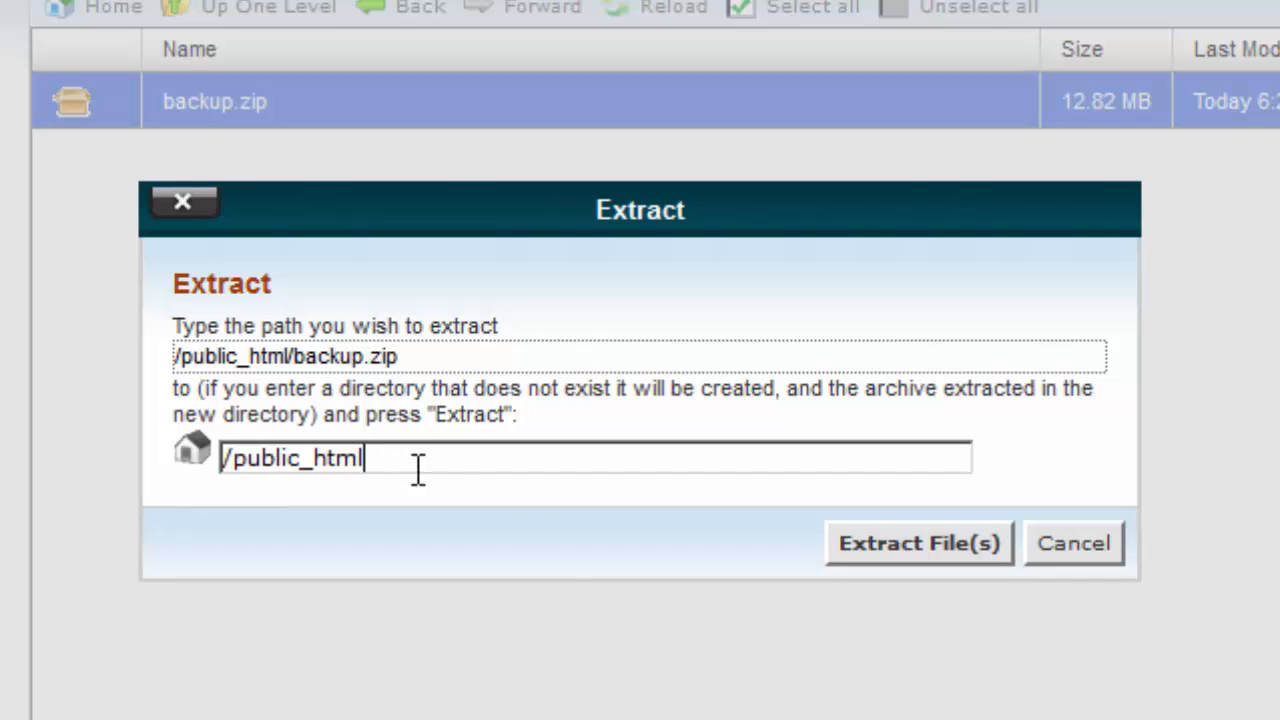
pyautogui.moveTo(764, 616)
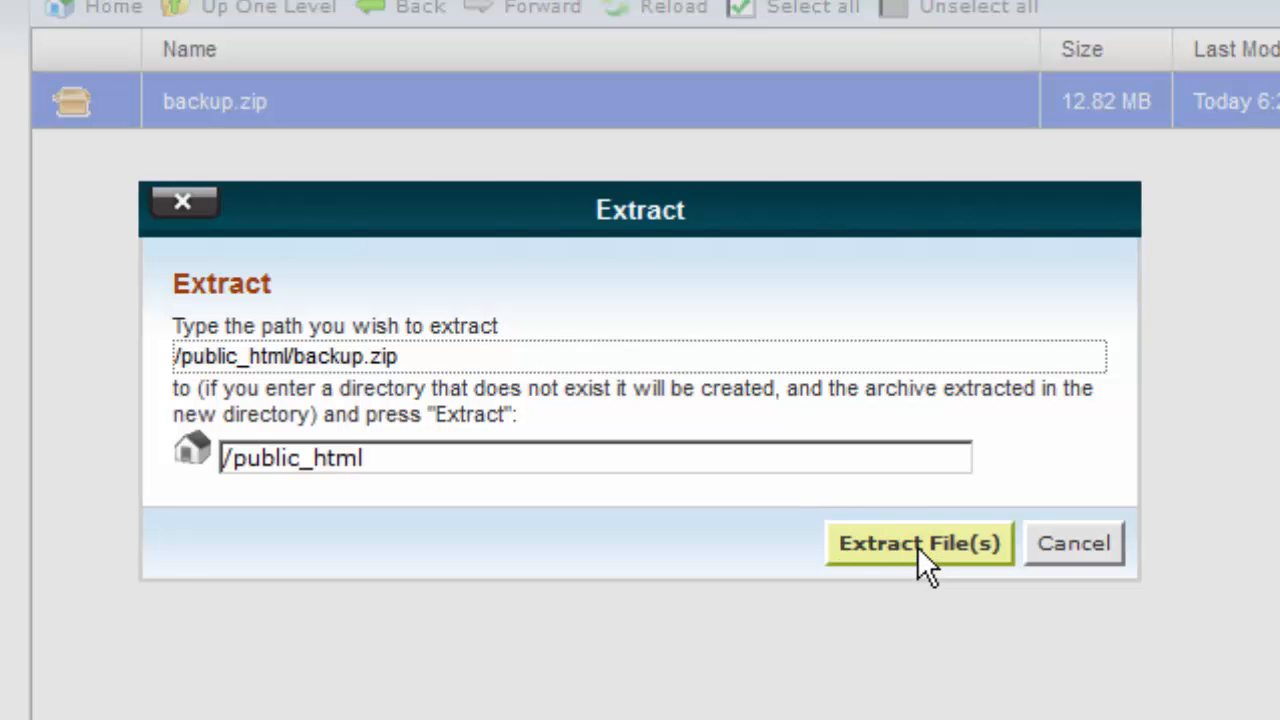
pyautogui.click(918, 544)
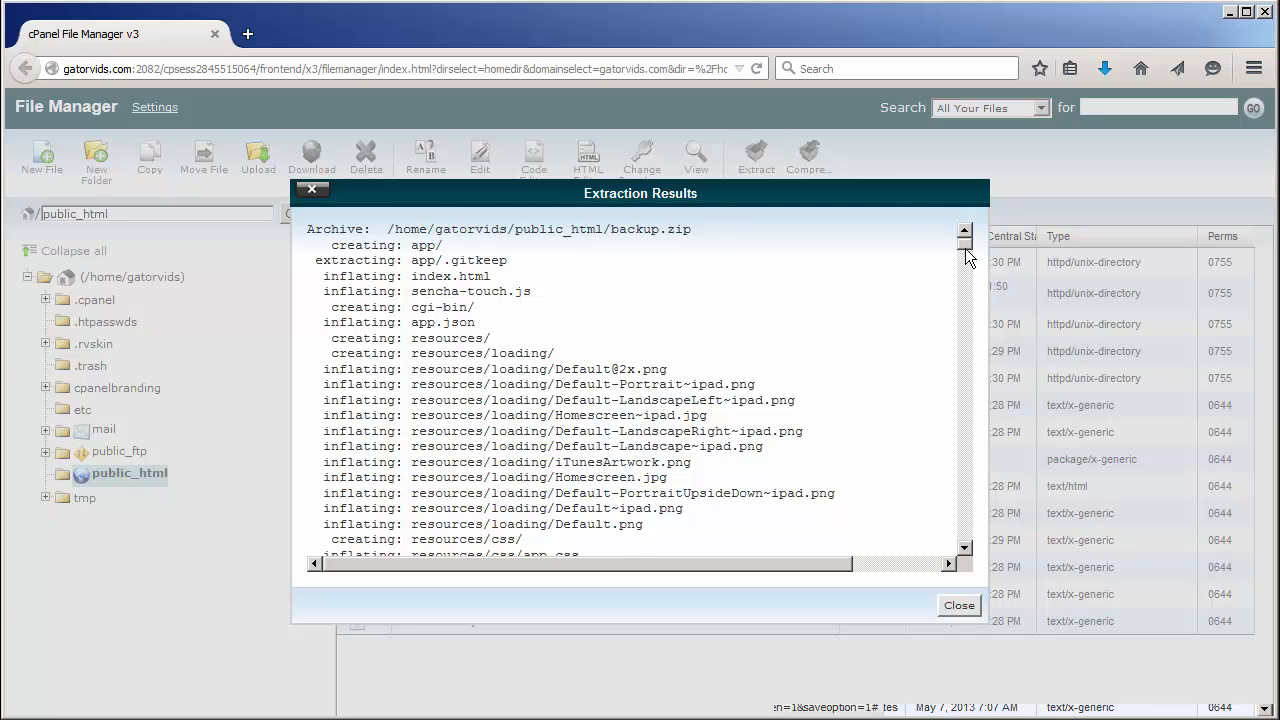
# Step: Close the Extraction Results so the restored app, resources, src folders list beside backup.zip
pyautogui.scroll(-3)
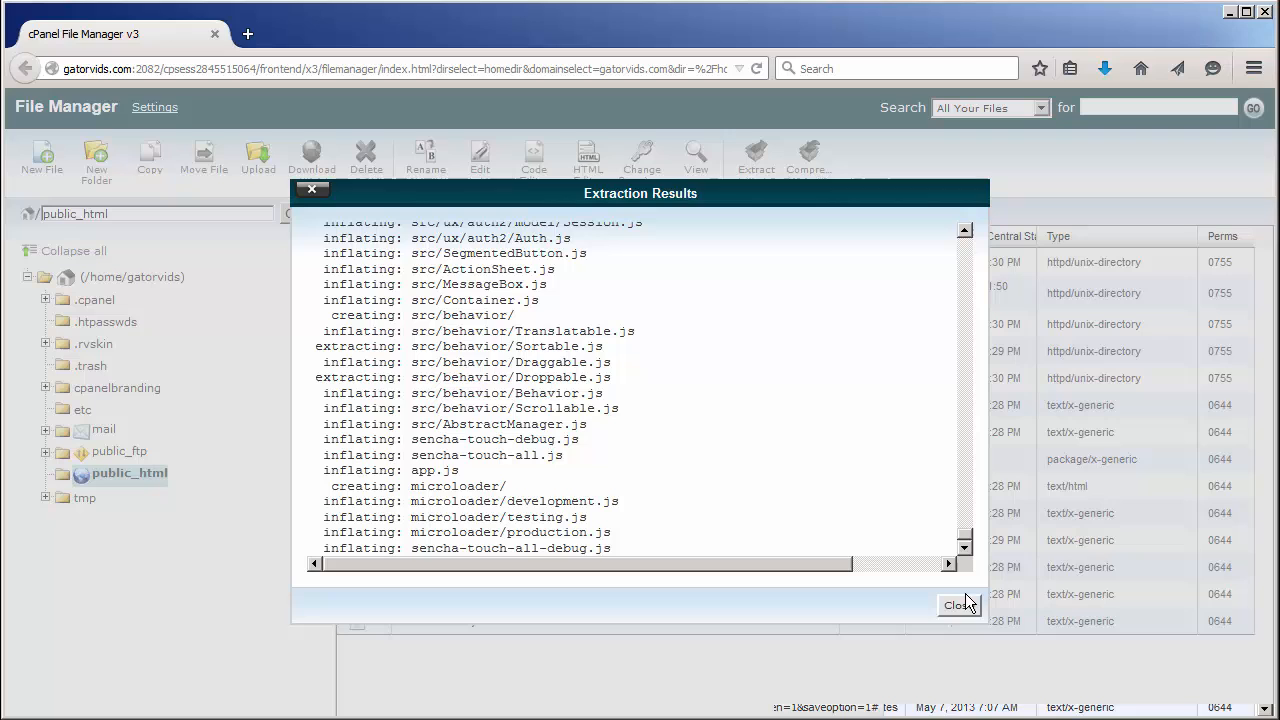
pyautogui.click(956, 604)
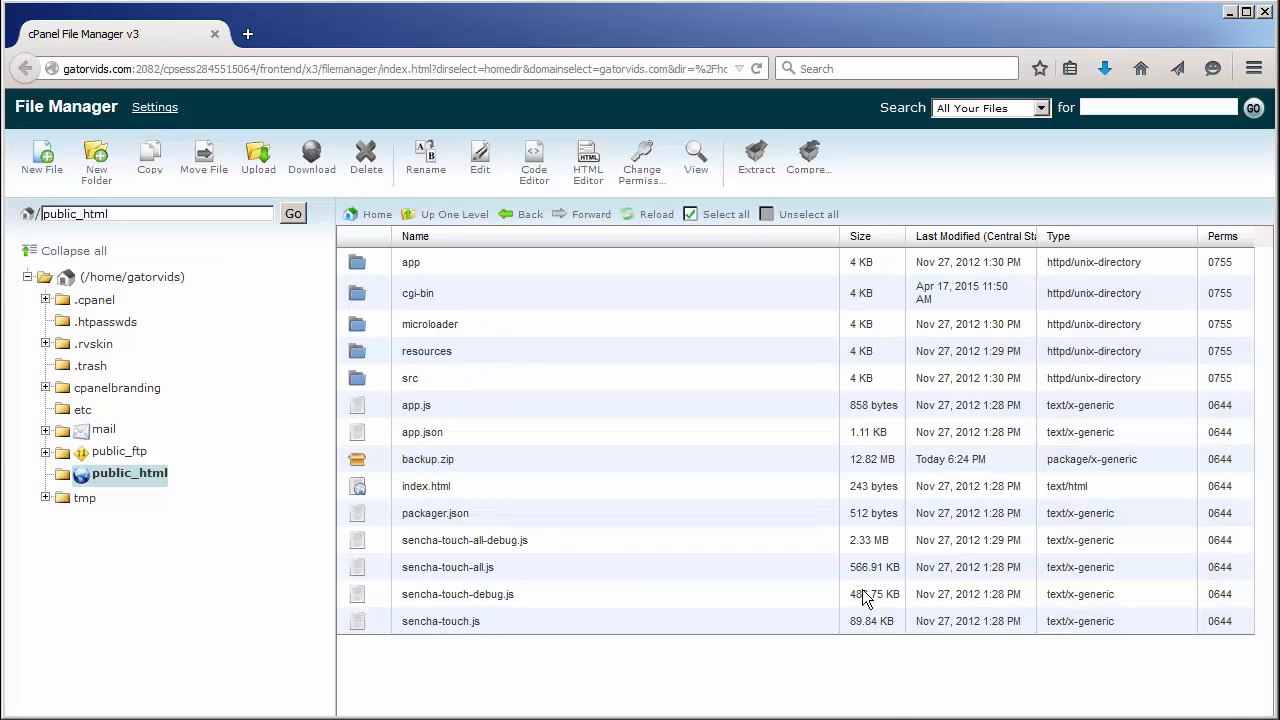